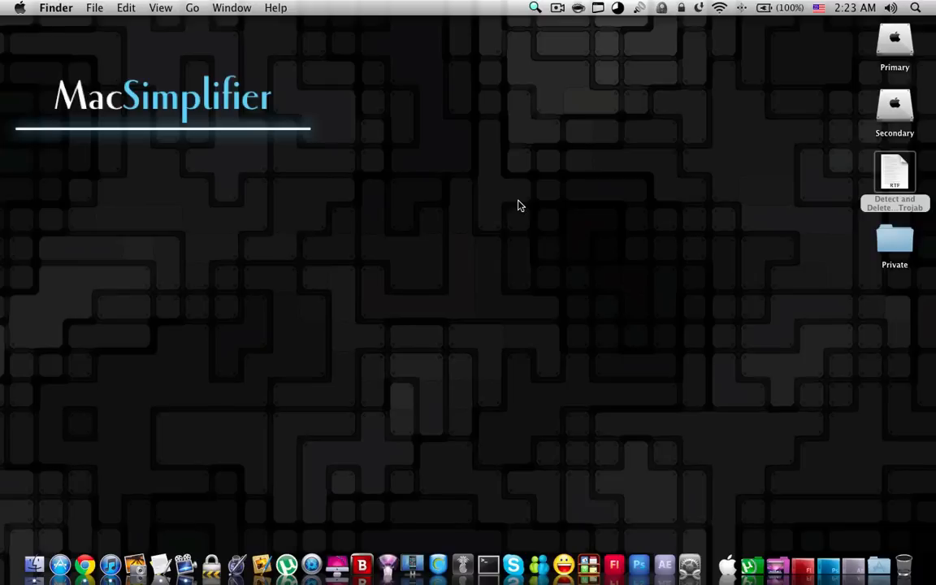
mouse_move(576, 205)
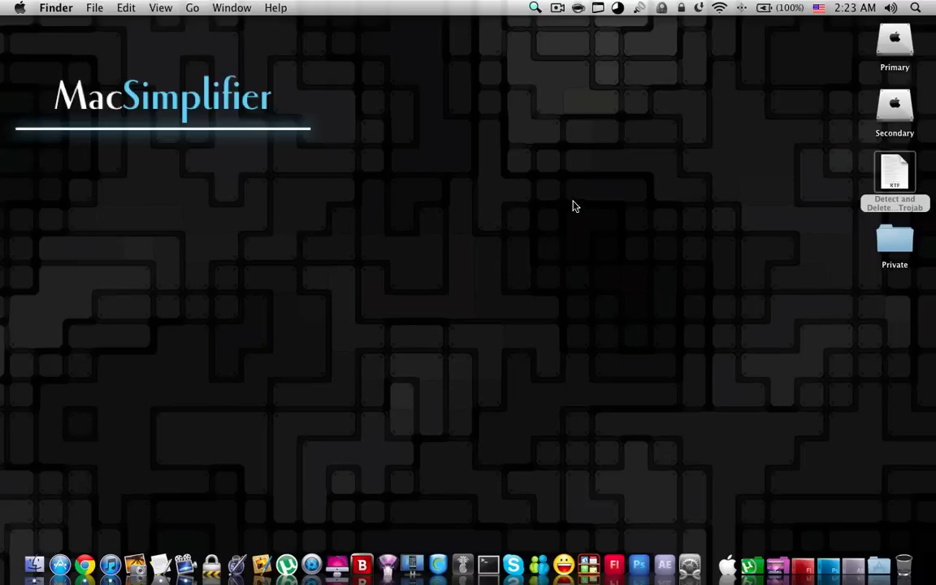
mouse_move(504, 179)
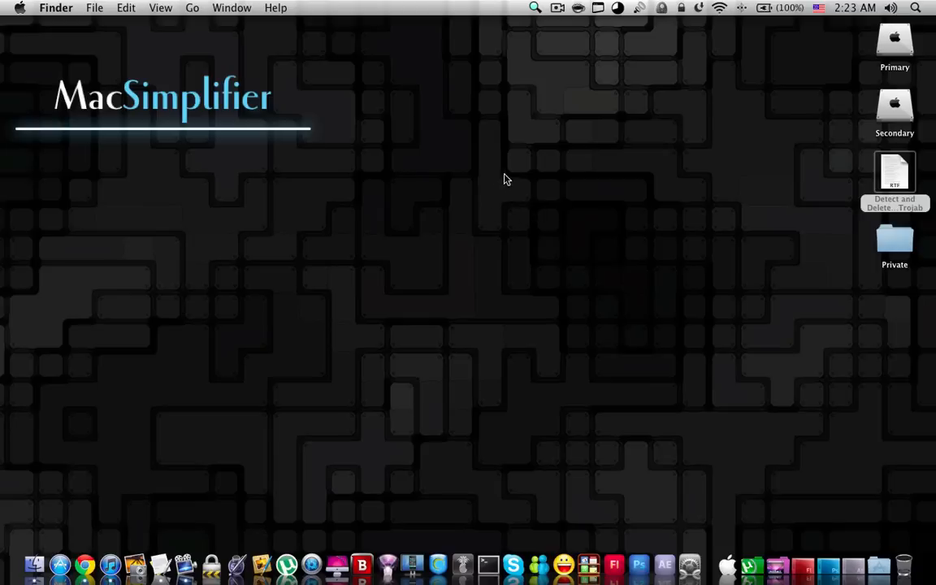
mouse_move(611, 211)
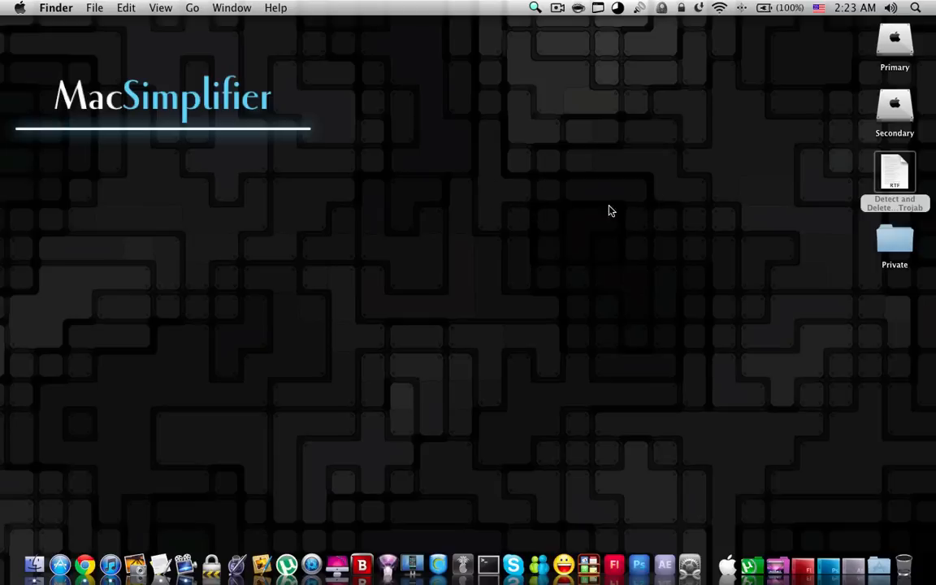
mouse_move(546, 221)
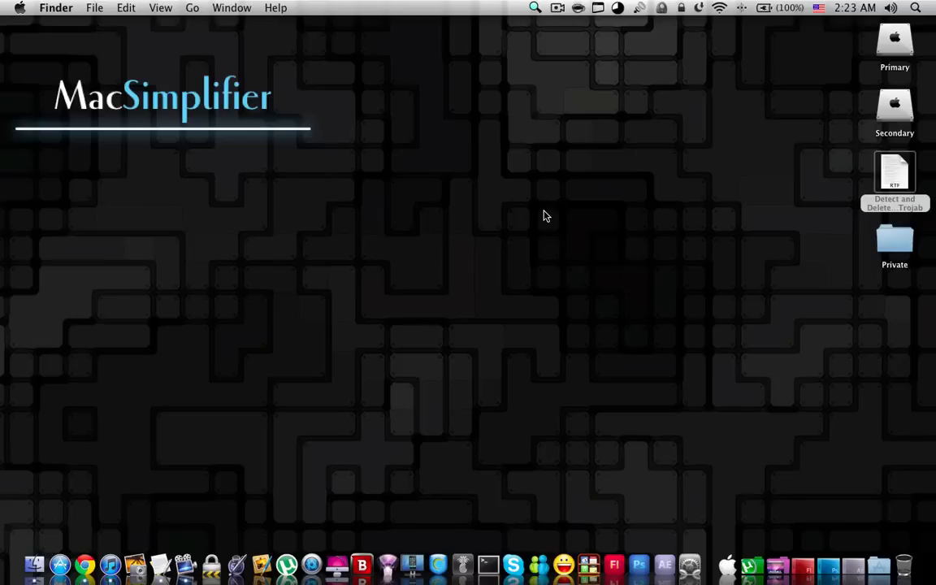
mouse_move(533, 218)
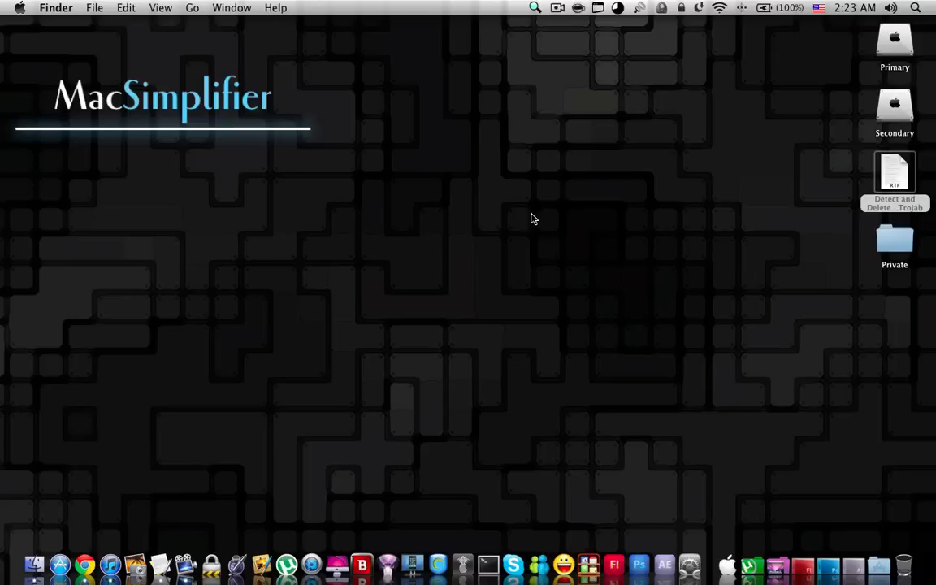
Launch Terminal and open the Flashback removal instructions document from the desktop
left_click(894, 171)
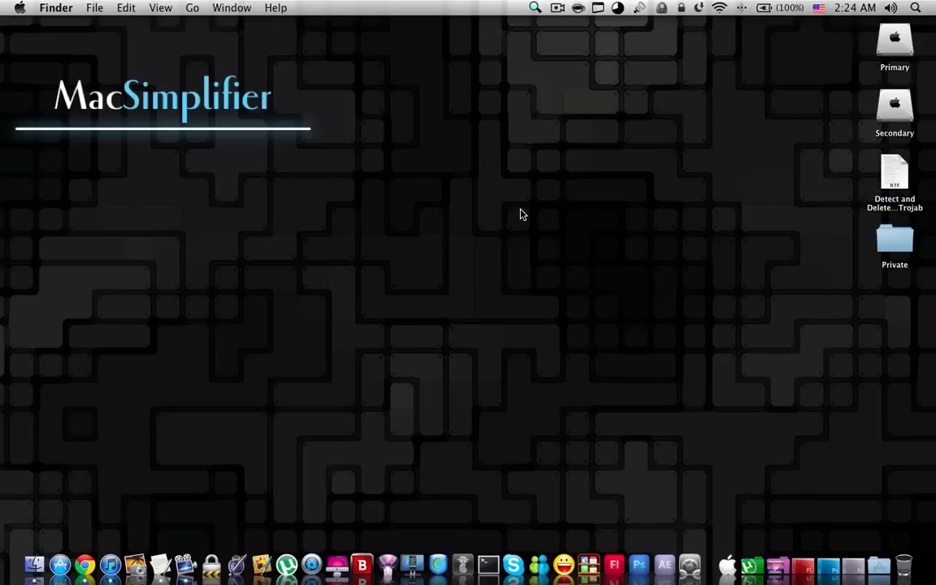
mouse_move(500, 247)
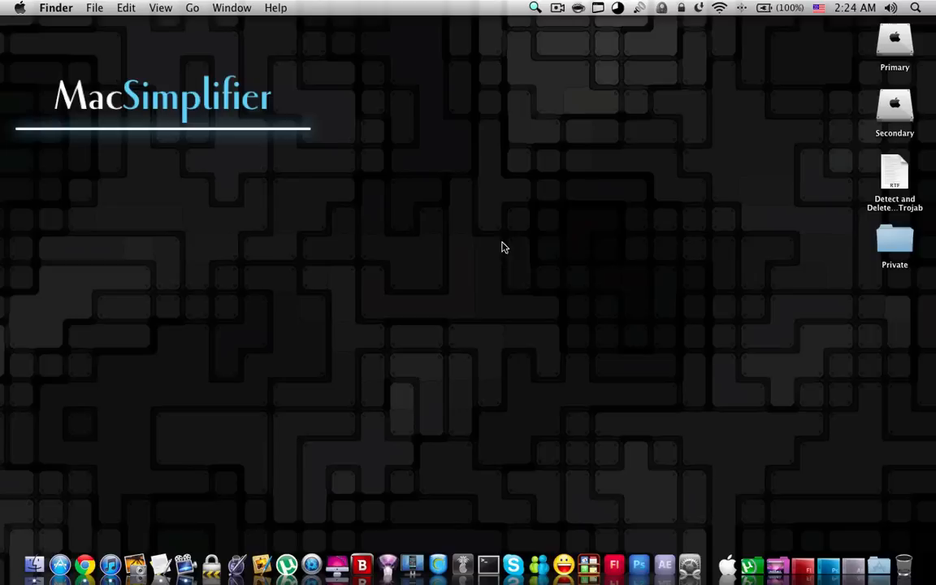
left_click(488, 561)
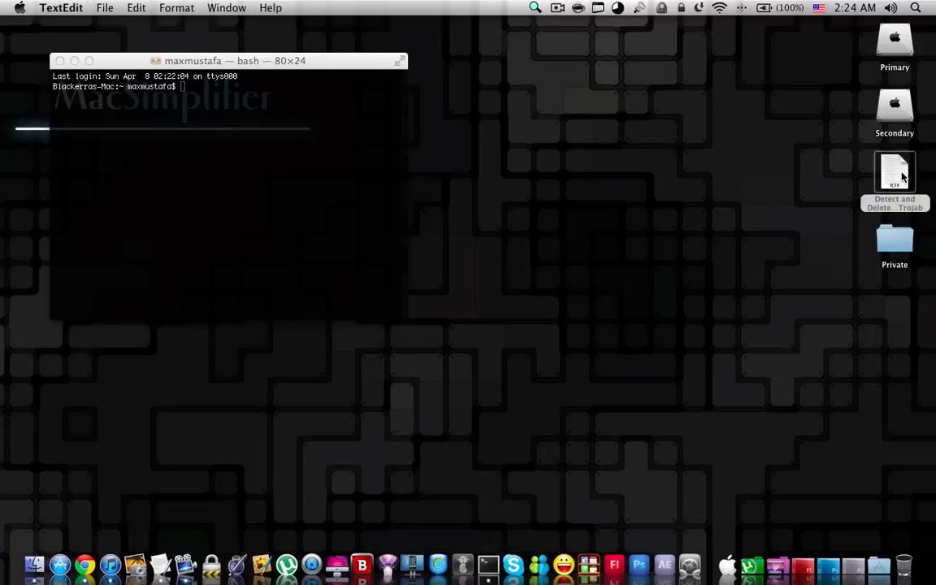
double_click(894, 171)
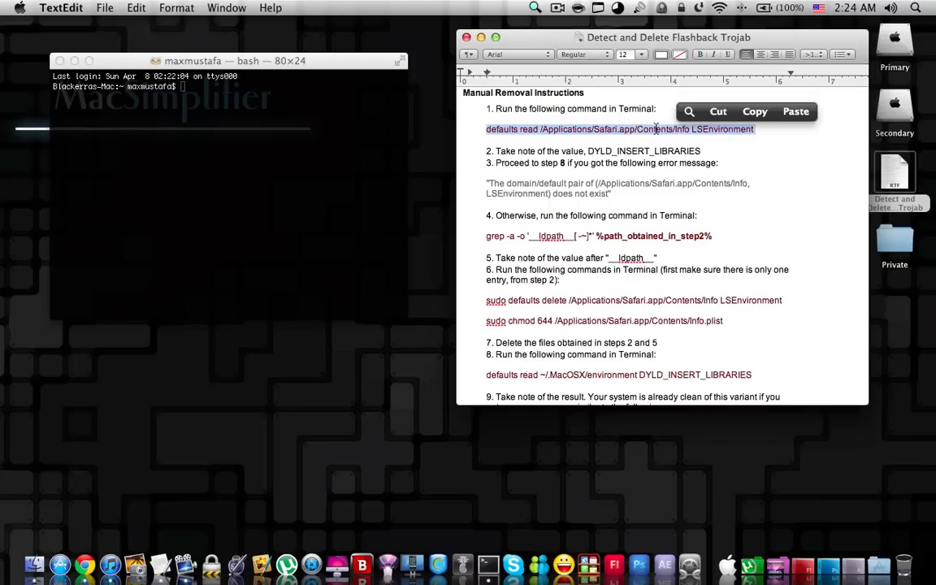
Run the Safari Info LSEnvironment defaults read check, which reports 'does not exist'
right_click(619, 128)
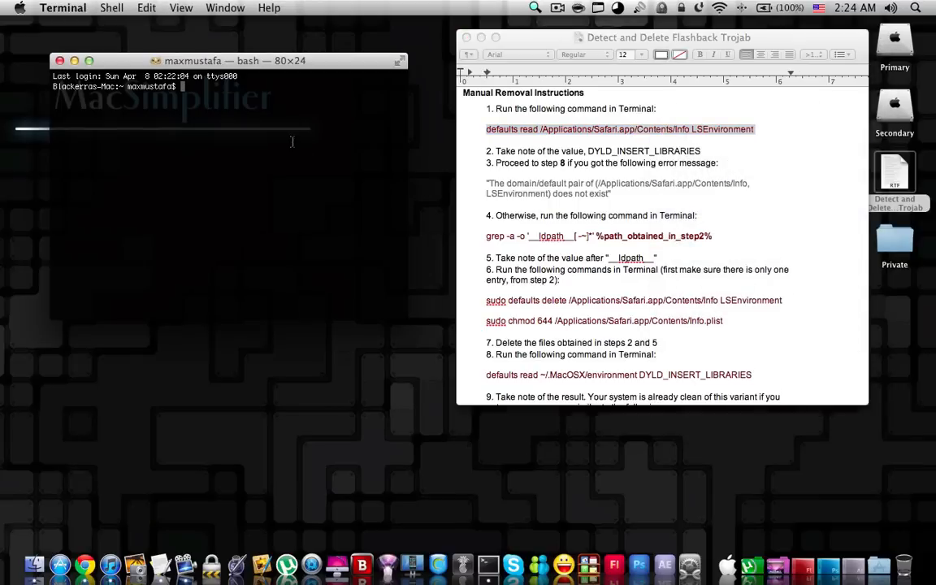
key("Return")
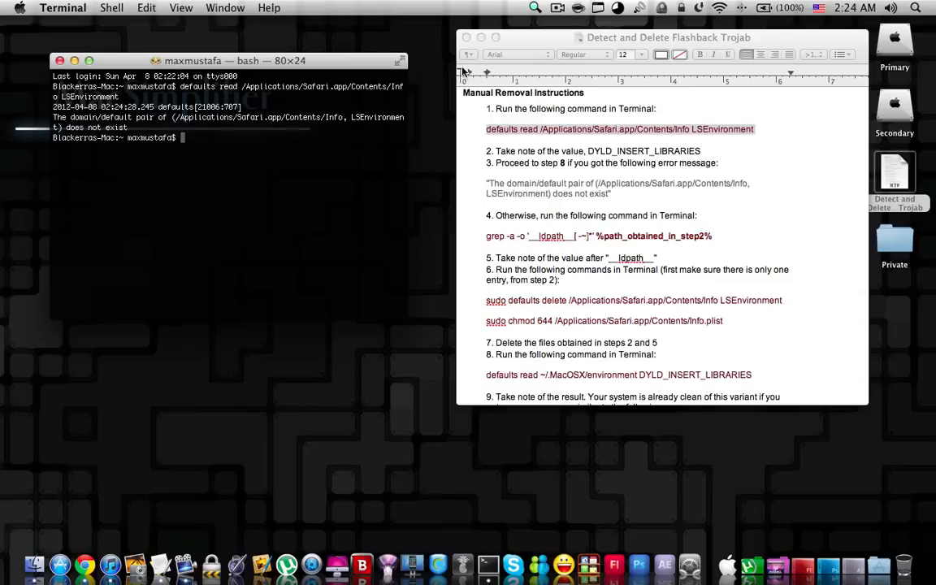
left_click(534, 7)
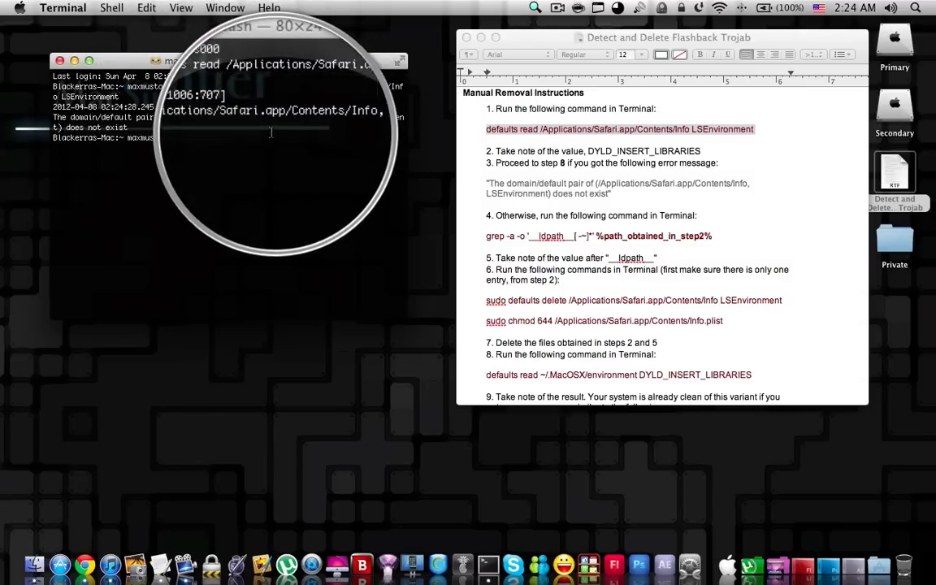
left_click(533, 8)
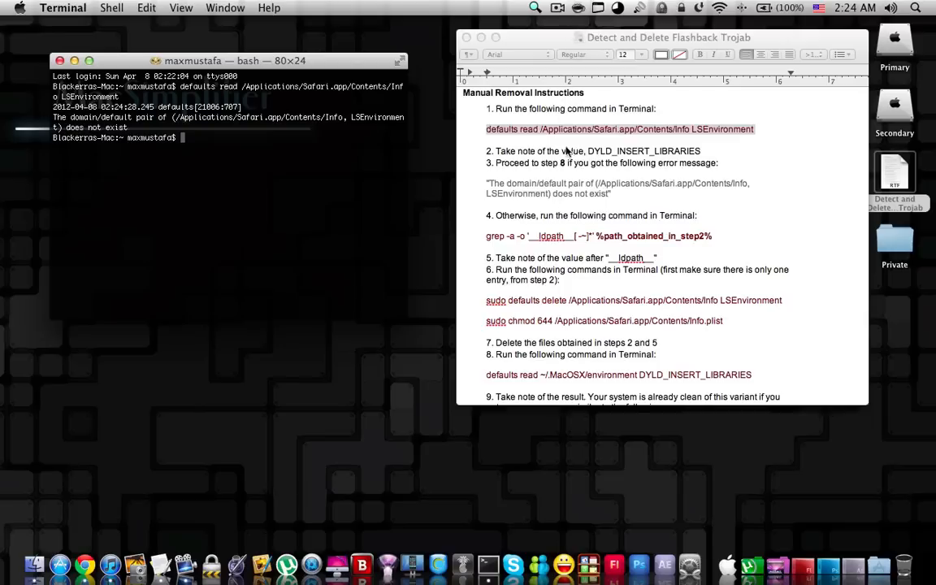
Run 'defaults read ~/.MacOSX/environment DYLD_INSERT_LIBRARIES', which also reports 'does not exist'
scroll("down", 3)
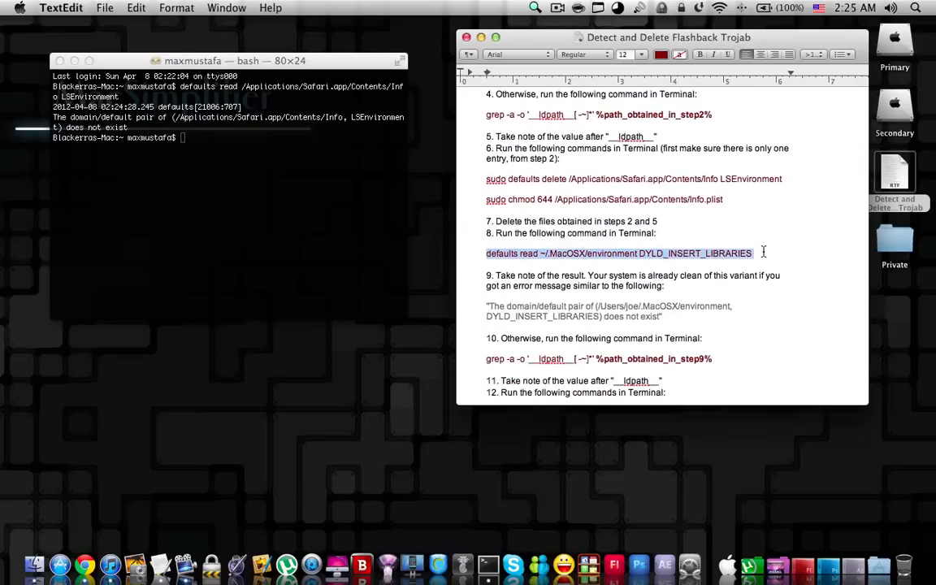
right_click(617, 254)
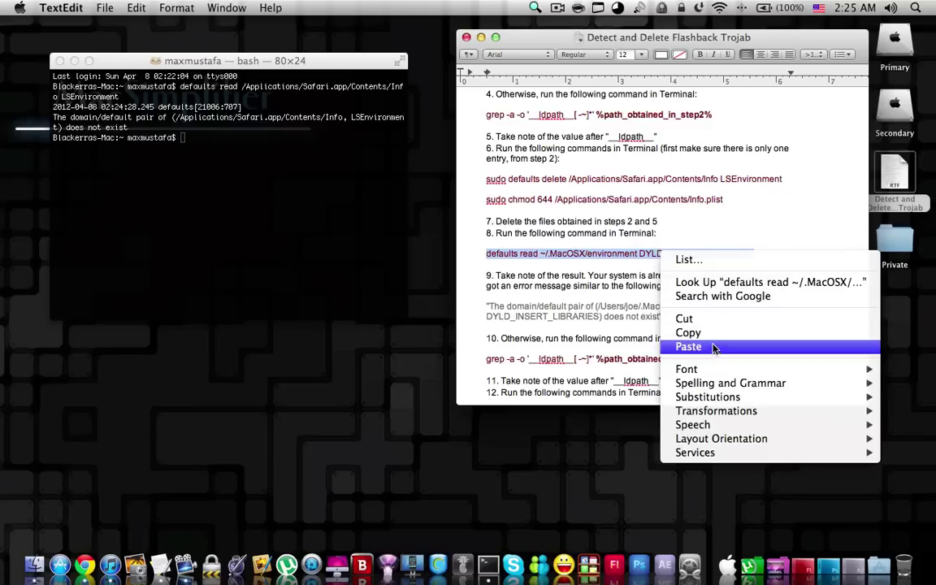
mouse_move(707, 332)
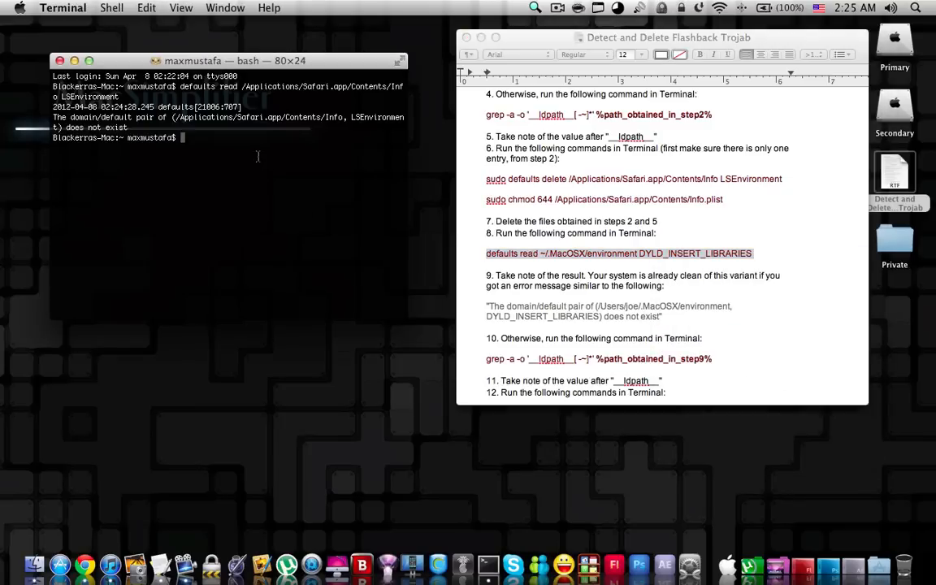
key("Return")
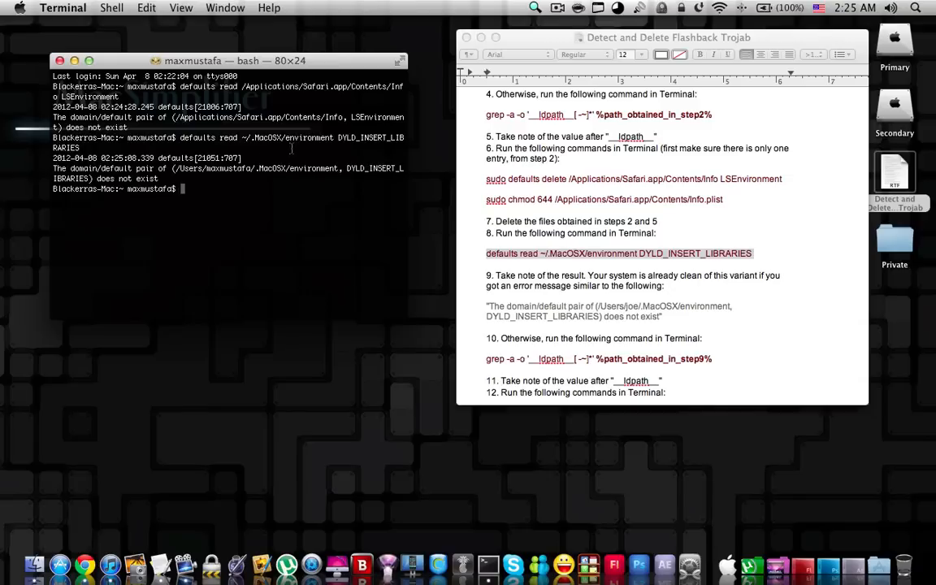
left_click(533, 7)
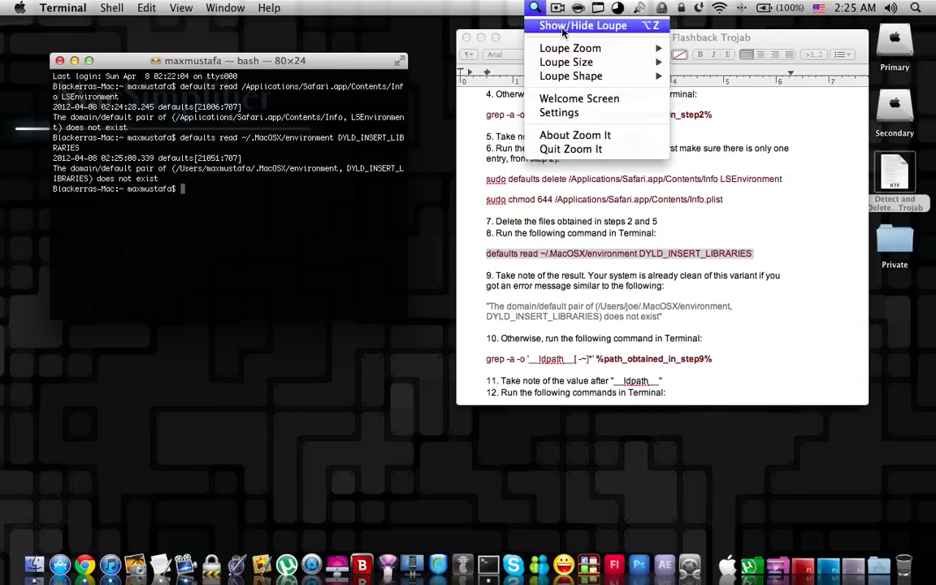
left_click(581, 26)
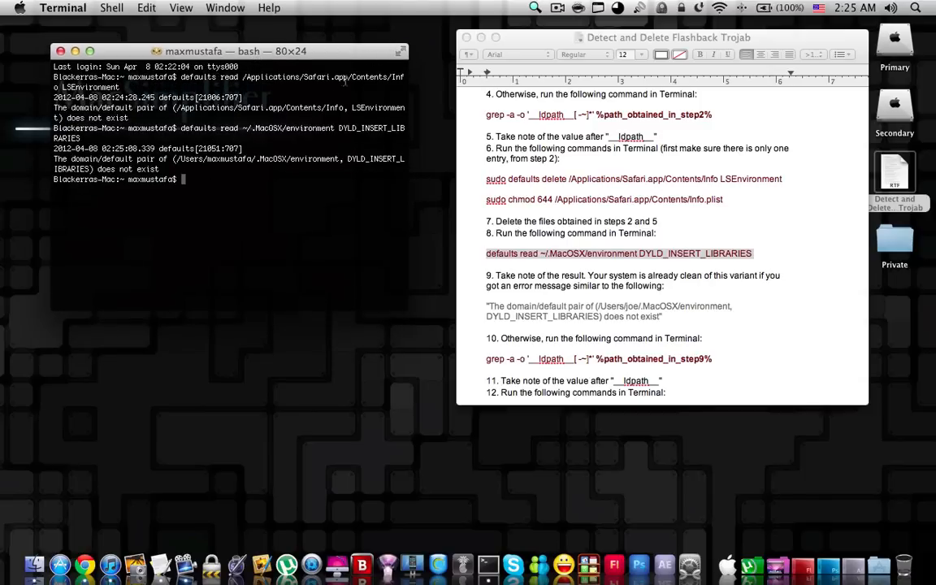
Scroll the instructions back up to the Manual Removal Instructions heading and first defaults command
scroll("up", 3)
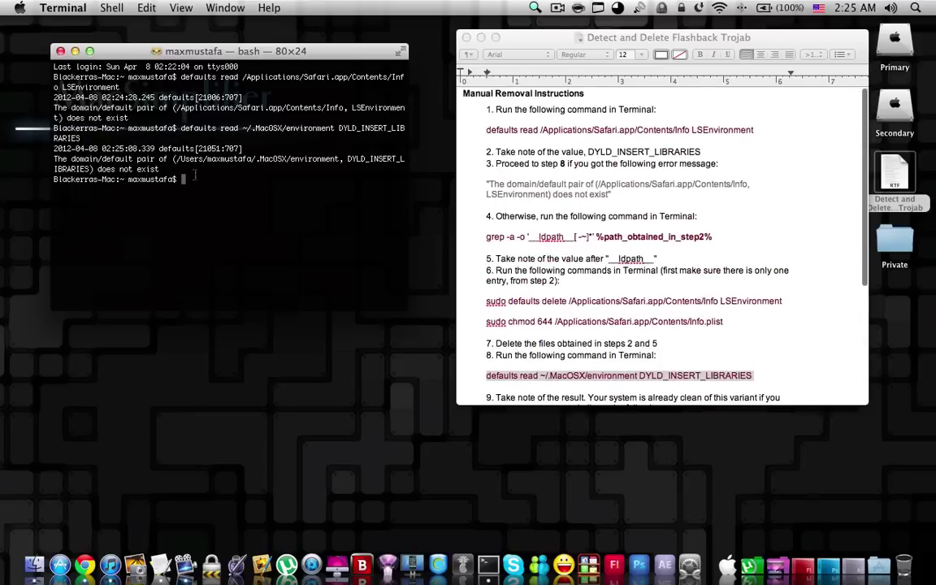
left_click(535, 7)
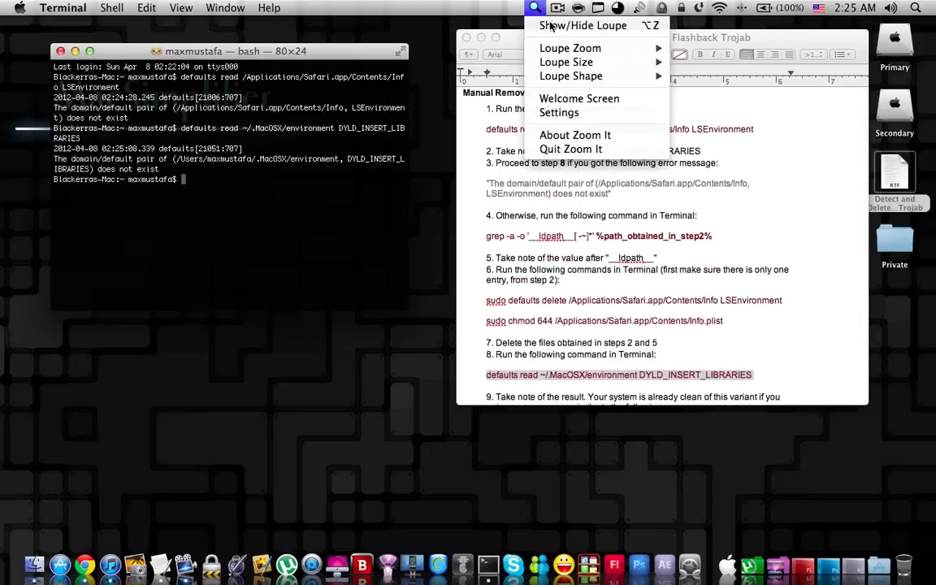
left_click(584, 26)
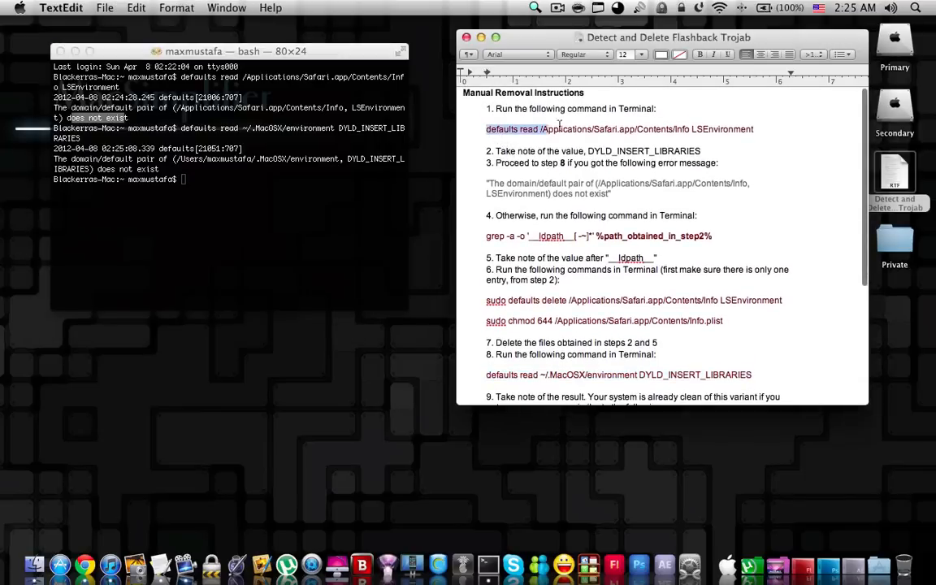
Scroll through the rest of the removal instructions and bring the document to the front
scroll("down", 3)
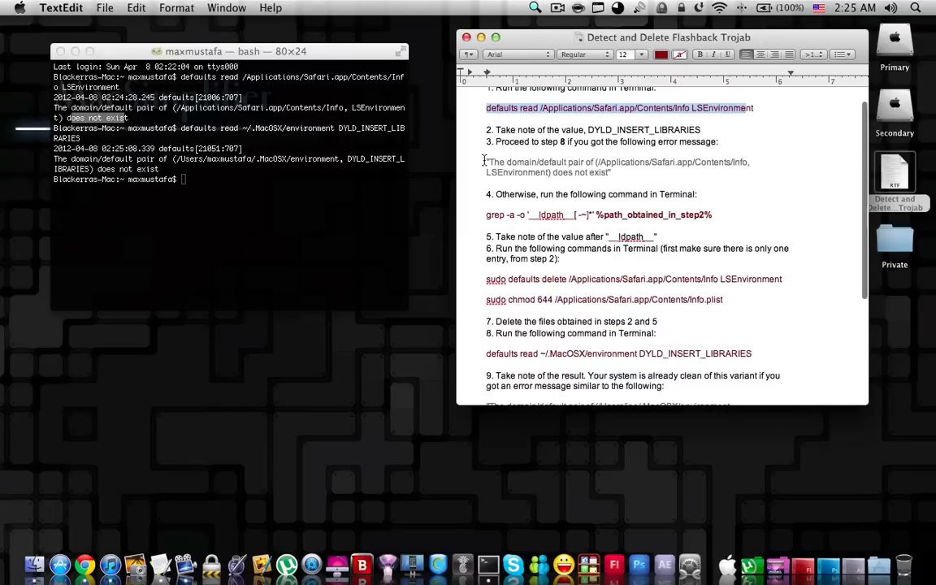
scroll("down", 3)
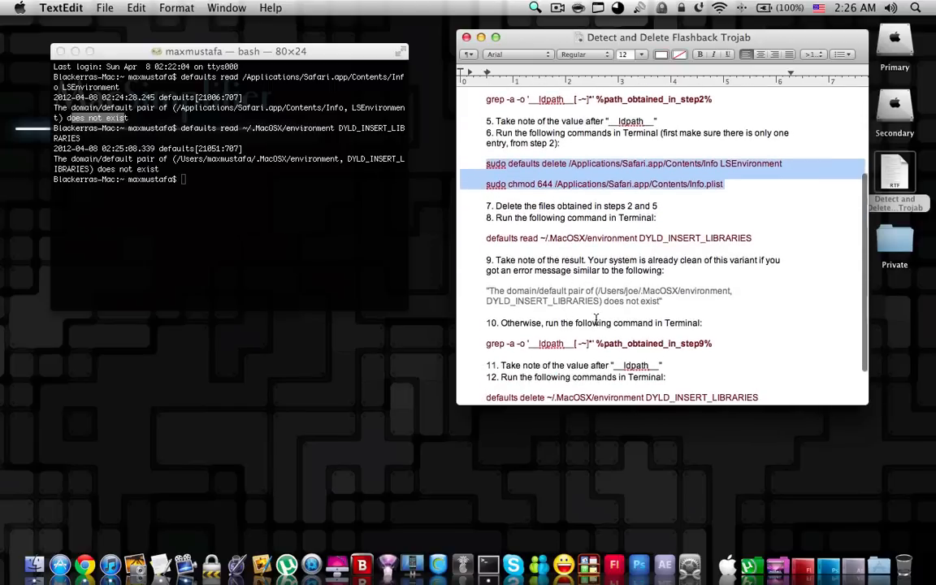
scroll("down", 3)
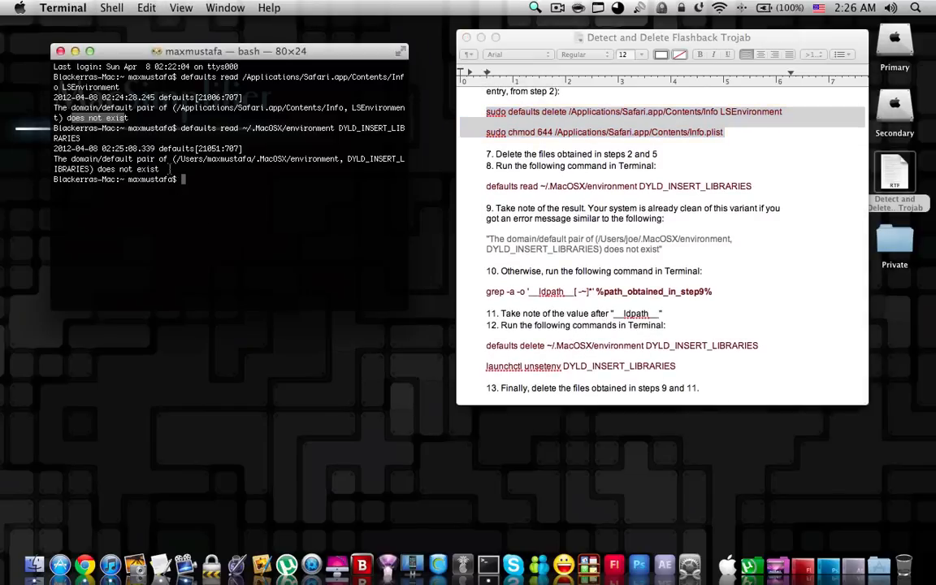
right_click(122, 159)
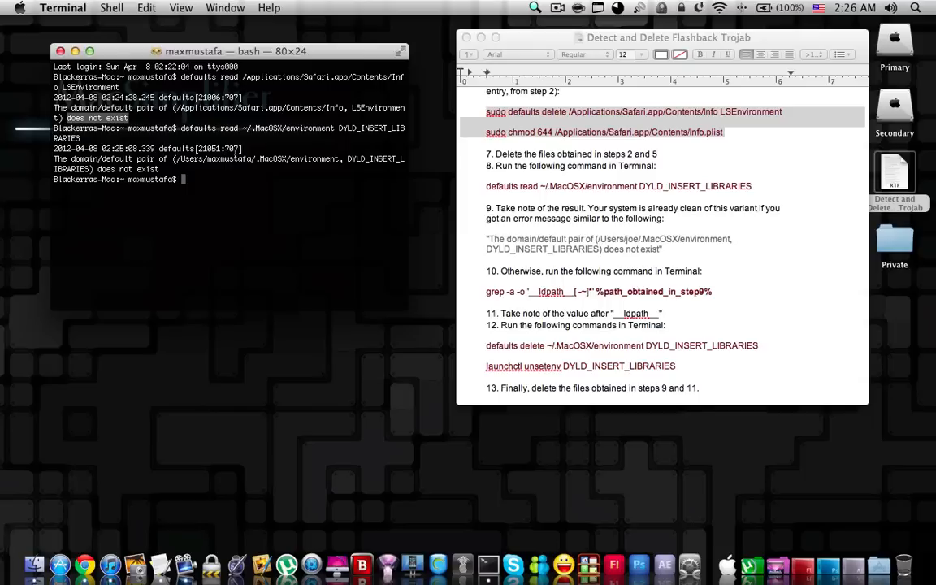
mouse_move(539, 153)
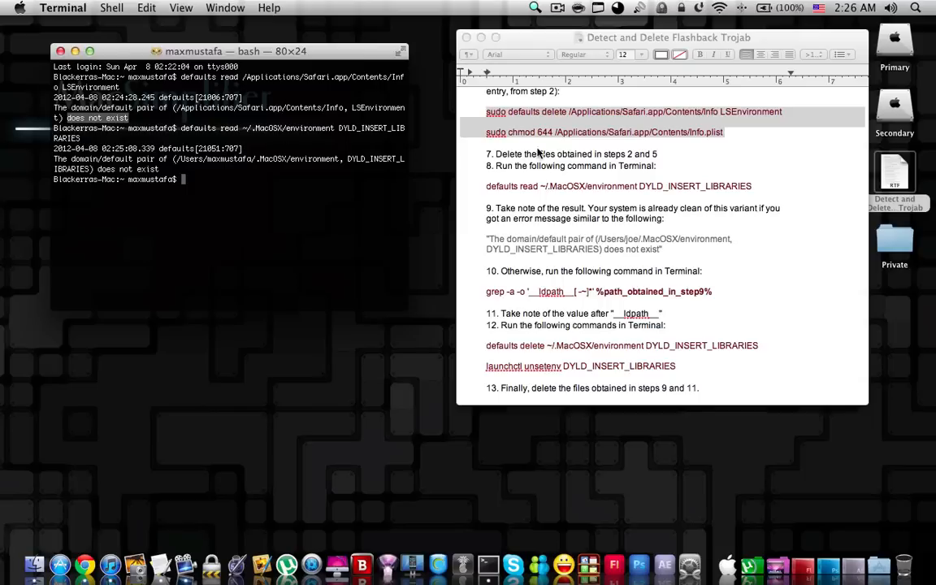
left_click(663, 243)
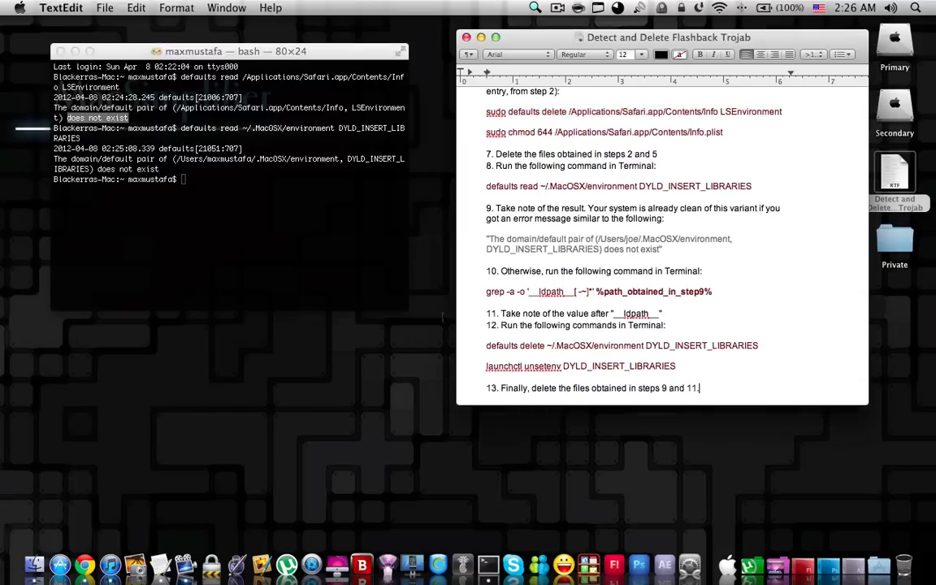
Close the Terminal window and the TextEdit instructions, leaving only the desktop
left_click(10, 6)
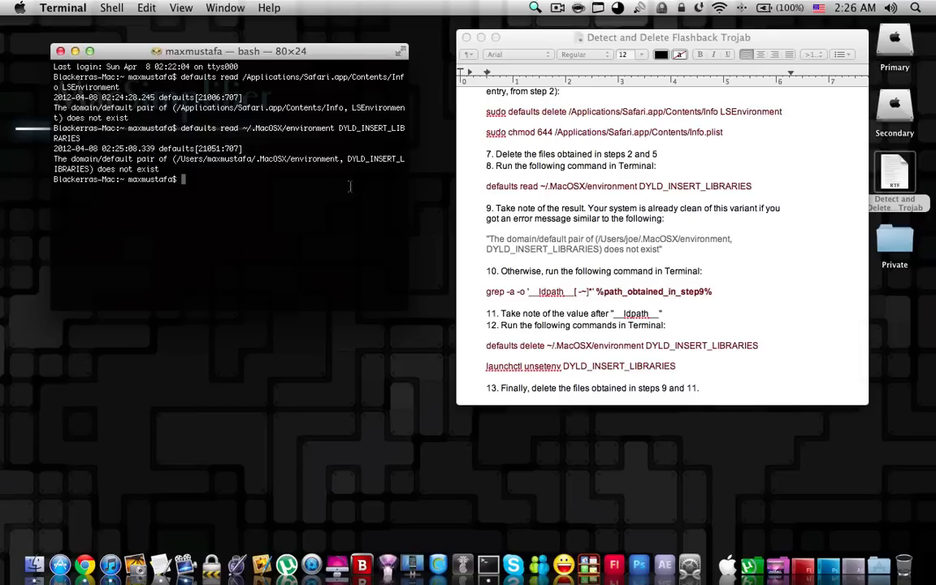
mouse_move(509, 214)
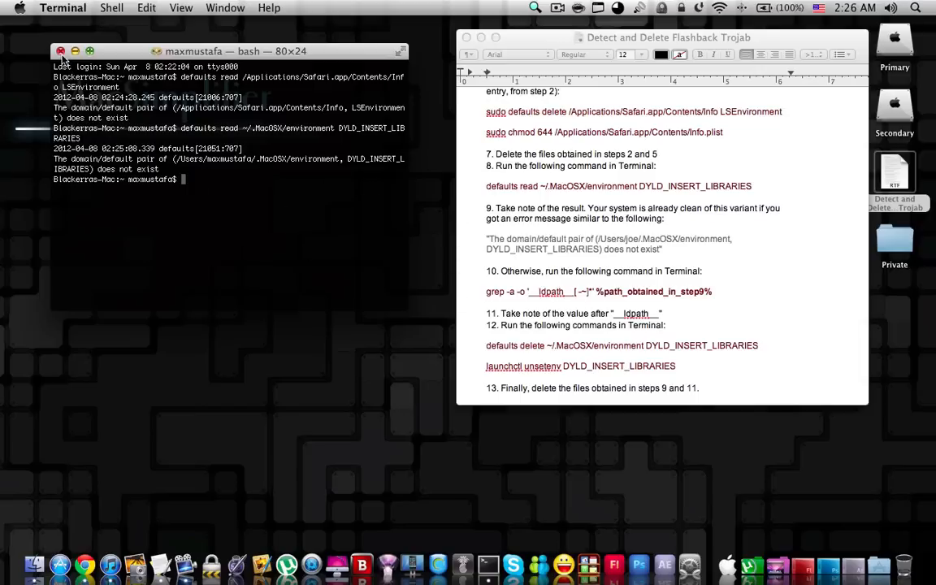
left_click(60, 50)
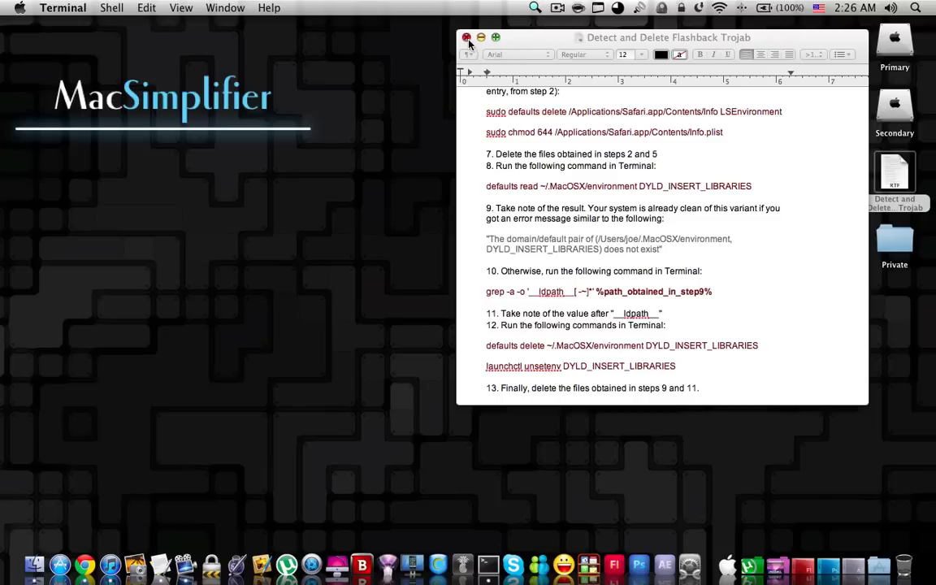
left_click(466, 38)
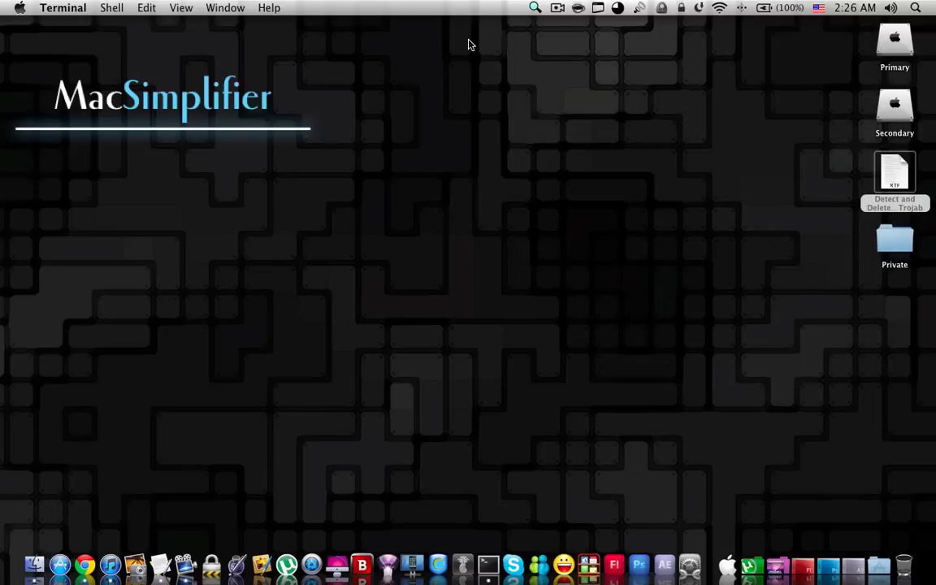